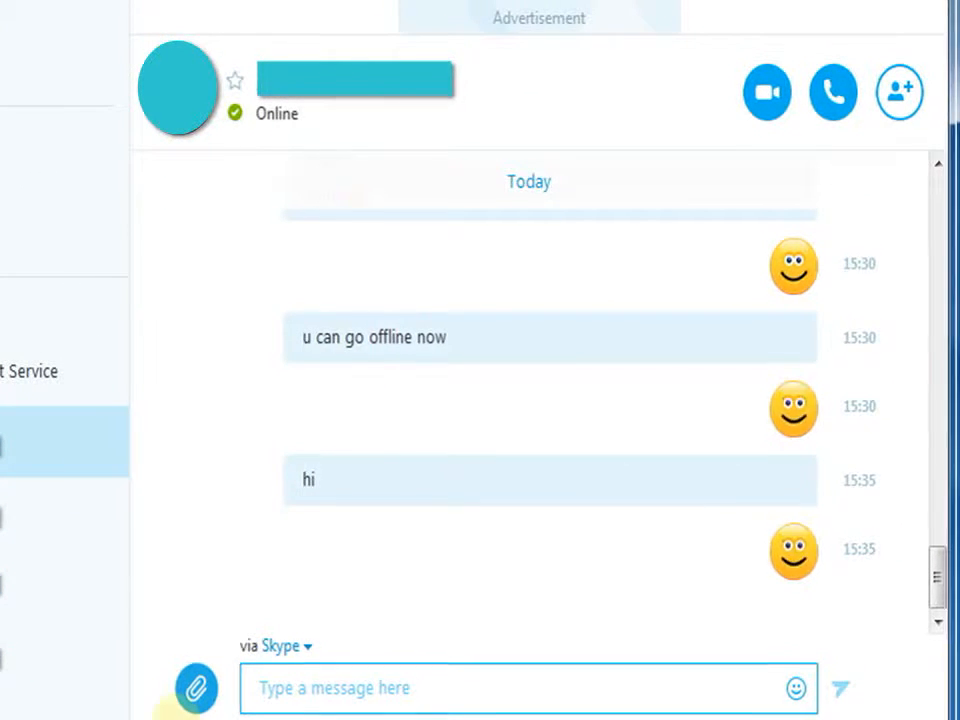
Send the Univ Song audio file from the Desktop folder to the chat contact.
{"action": "left_click", "coordinate": [200, 688]}
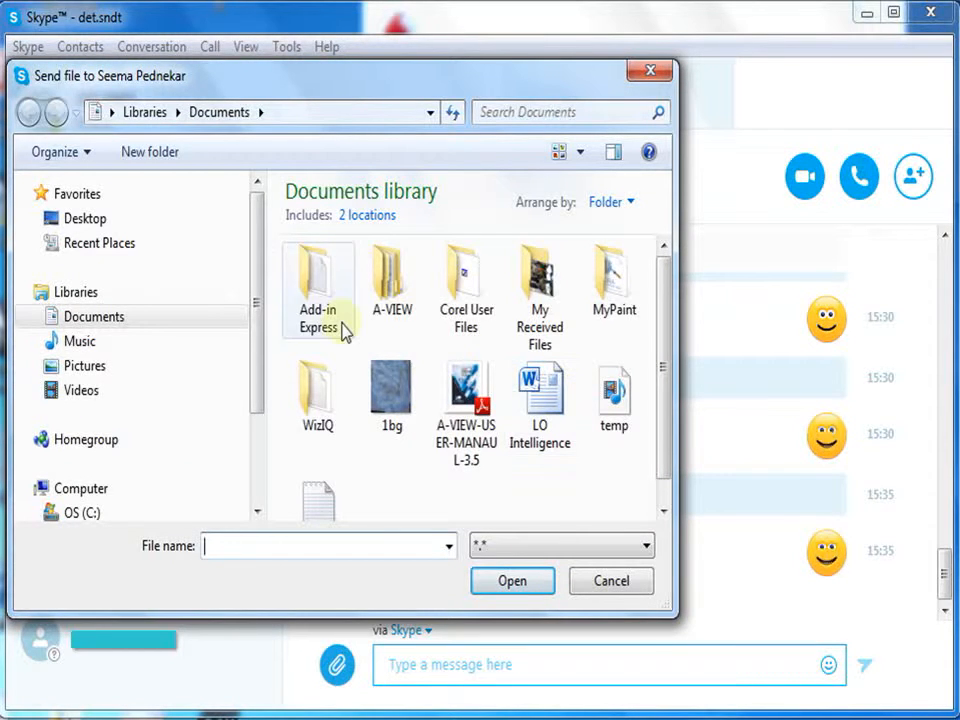
{"action": "left_click", "coordinate": [84, 218]}
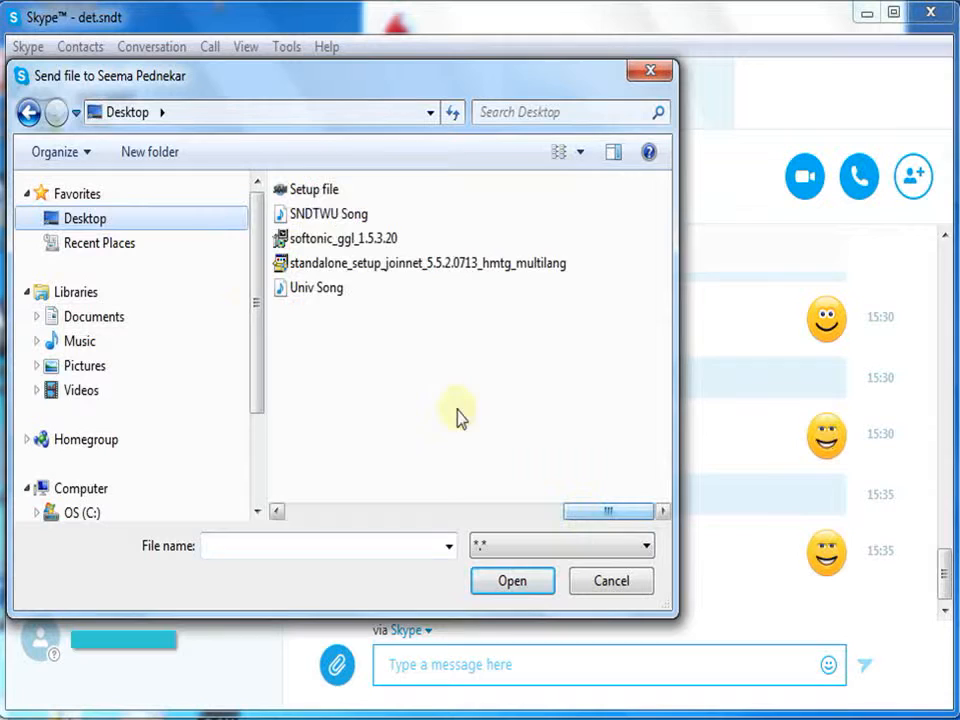
{"action": "left_click", "coordinate": [316, 288]}
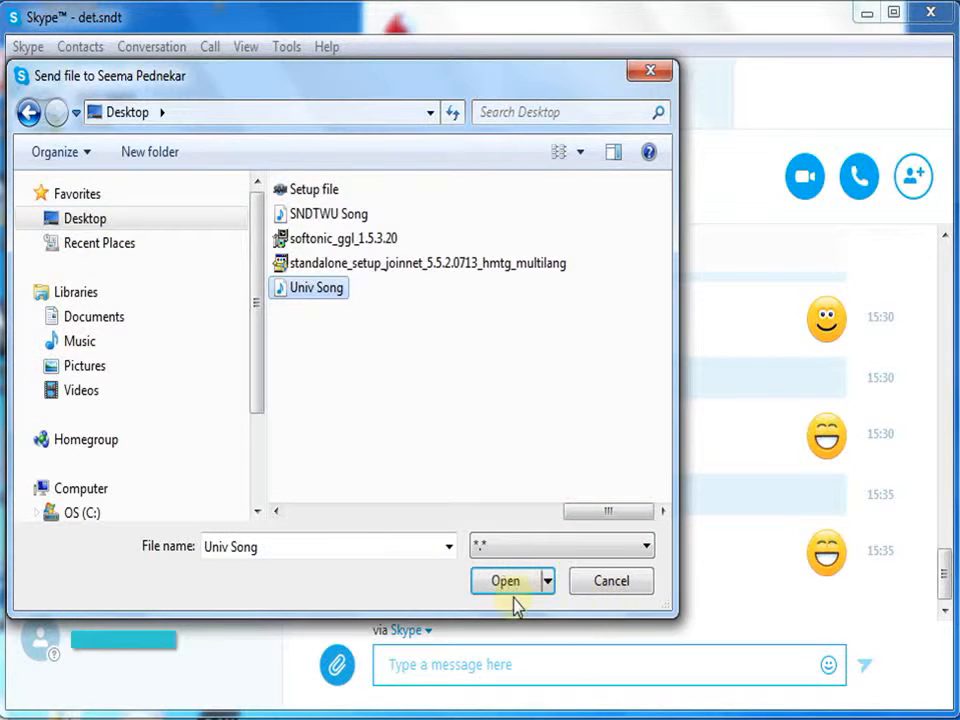
{"action": "left_click", "coordinate": [504, 580]}
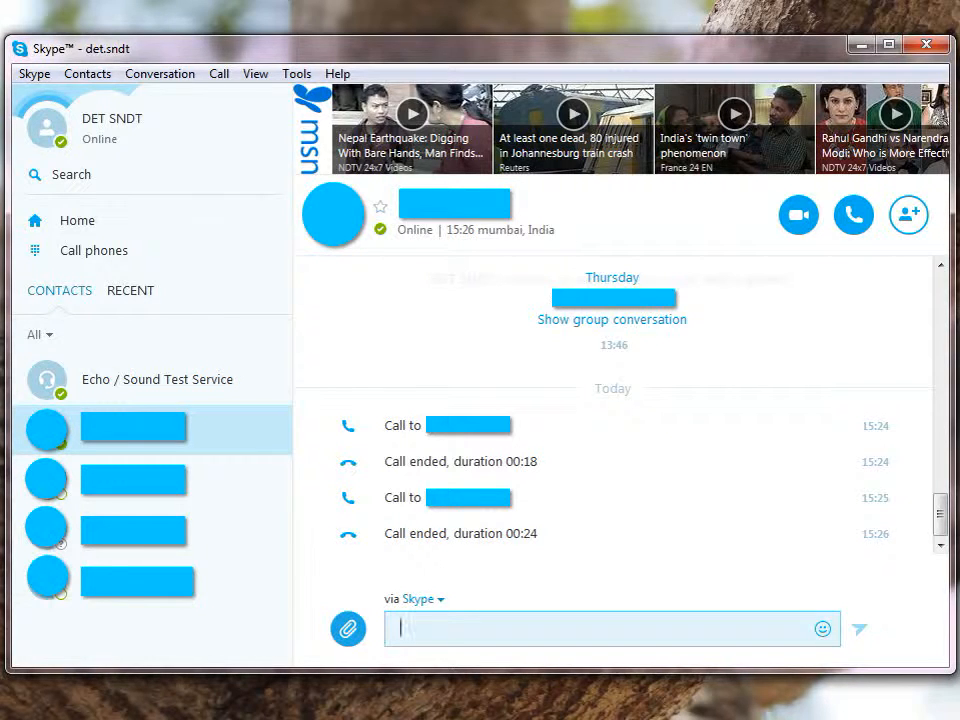
{"action": "mouse_move", "coordinate": [916, 180]}
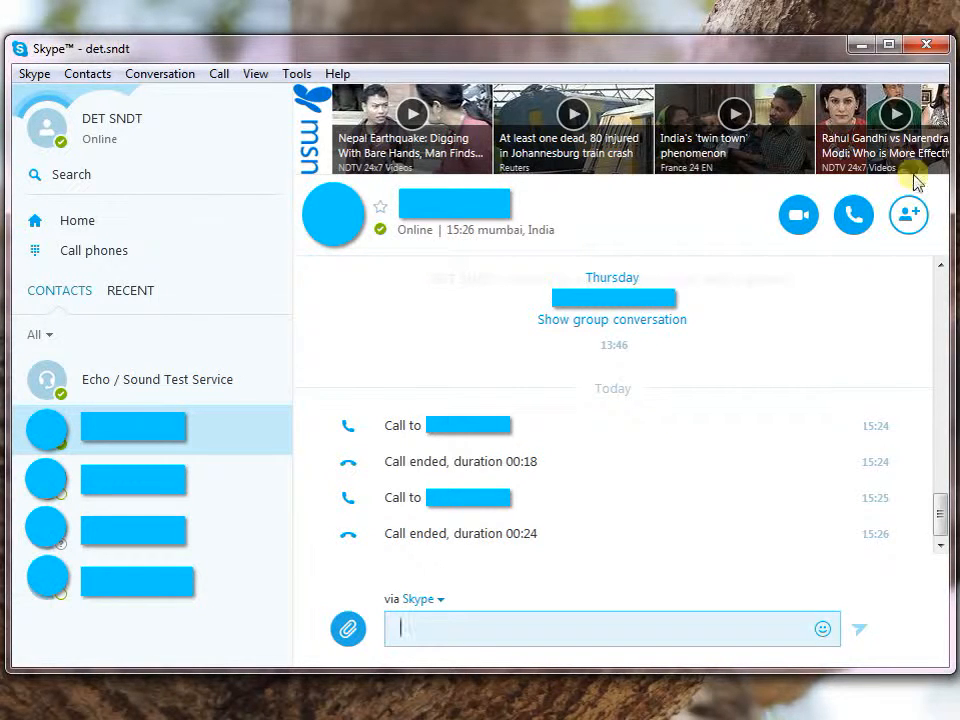
Call the contact and bring up the + menu of in-call options.
{"action": "left_click", "coordinate": [852, 214]}
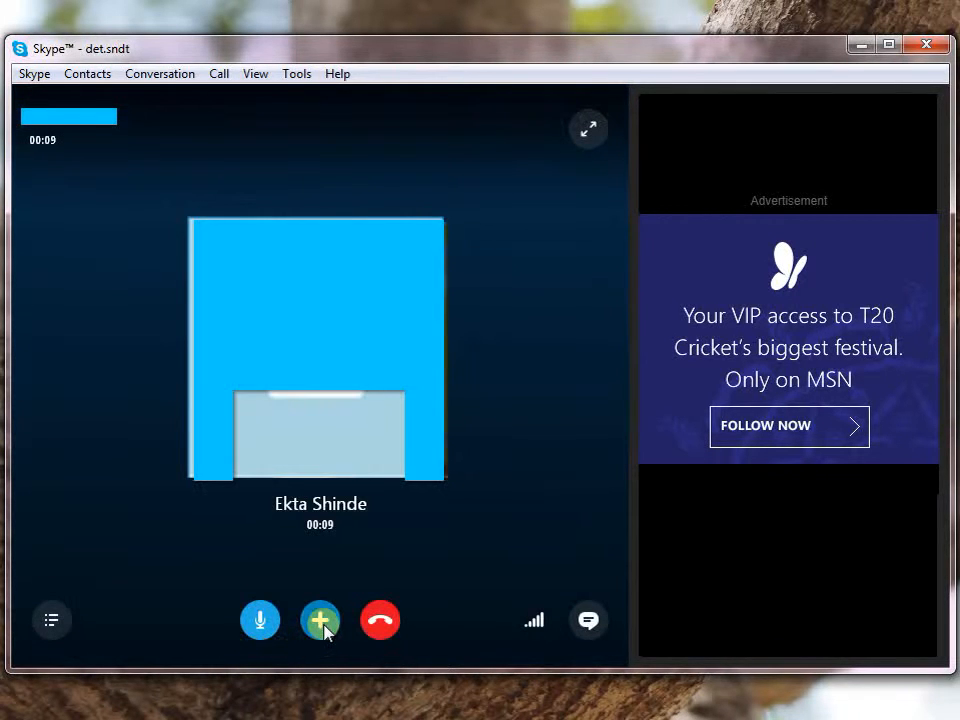
{"action": "left_click", "coordinate": [320, 620]}
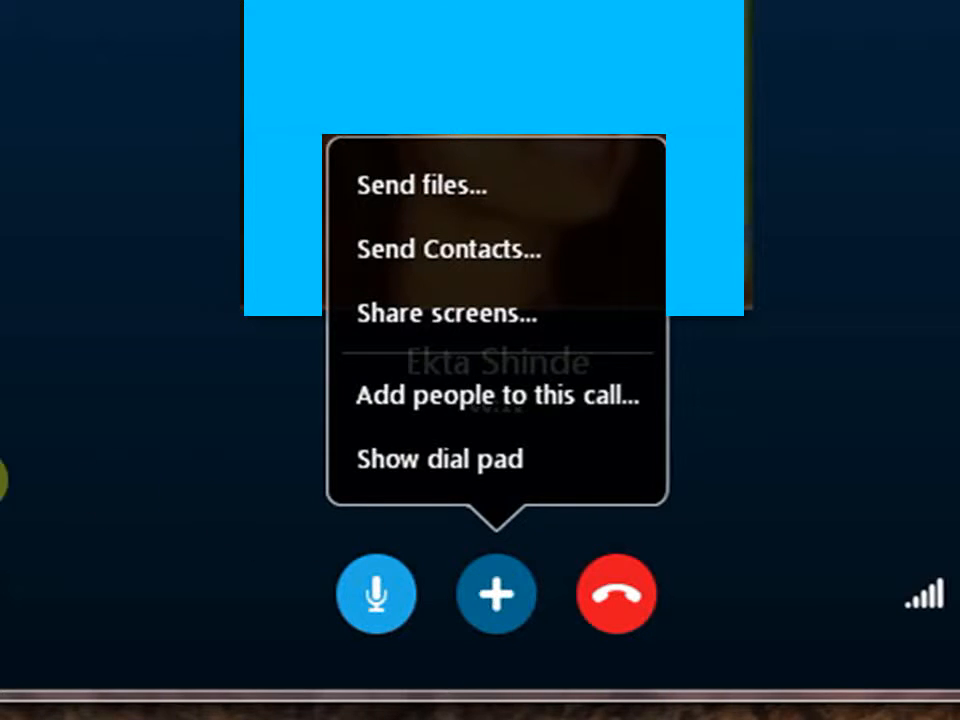
{"action": "mouse_move", "coordinate": [476, 332]}
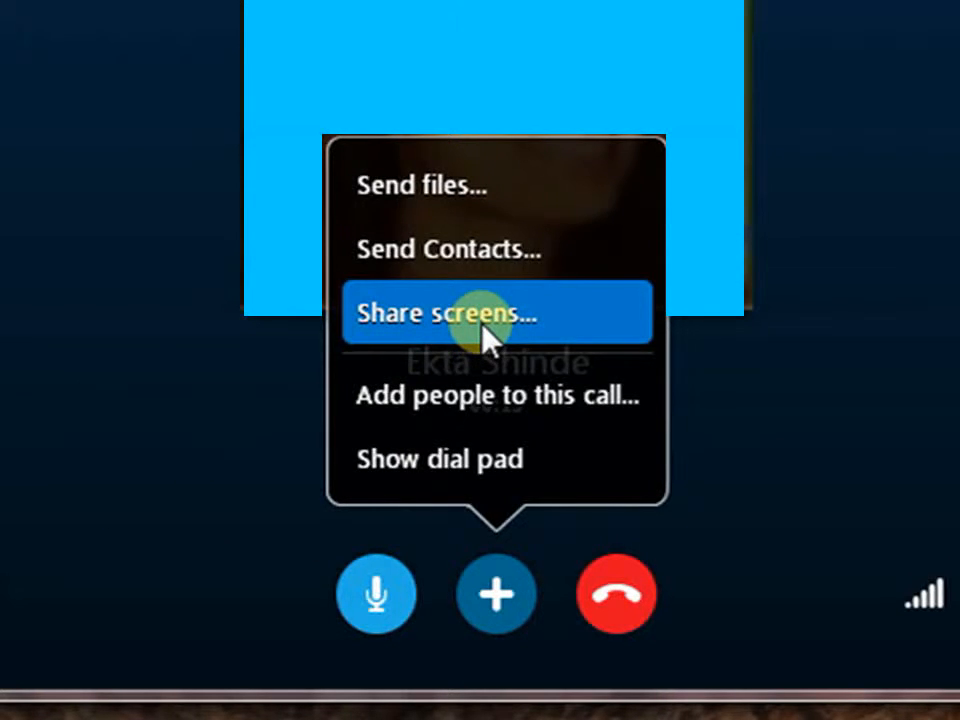
Share the whole screen with the caller via Share screens, then stop sharing.
{"action": "left_click", "coordinate": [470, 312]}
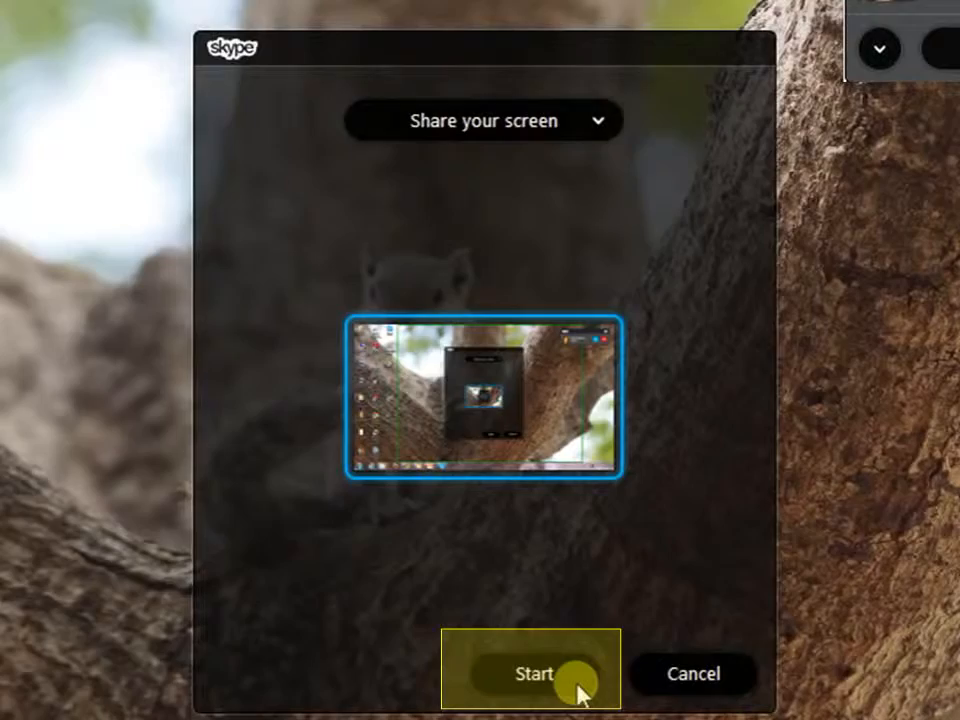
{"action": "left_click", "coordinate": [538, 672]}
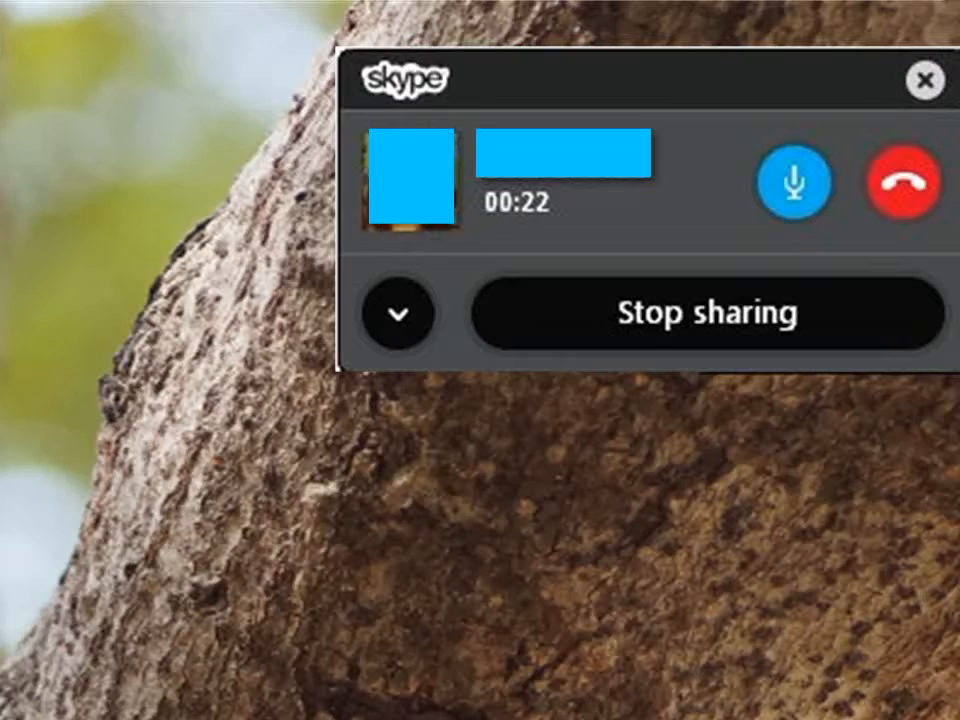
{"action": "left_click", "coordinate": [720, 312]}
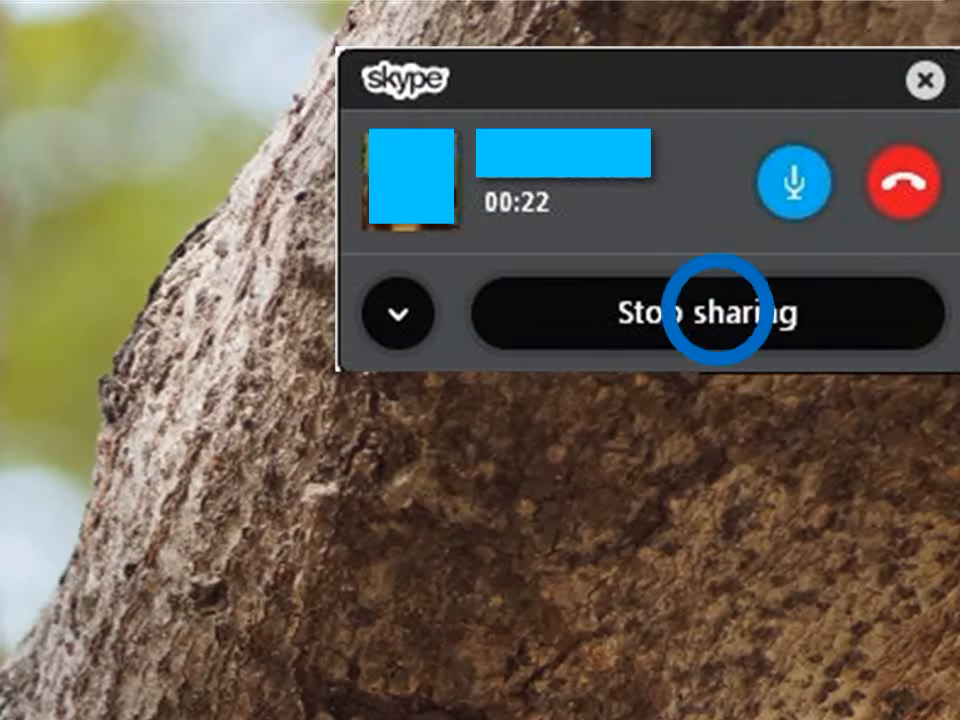
{"action": "left_click", "coordinate": [704, 312]}
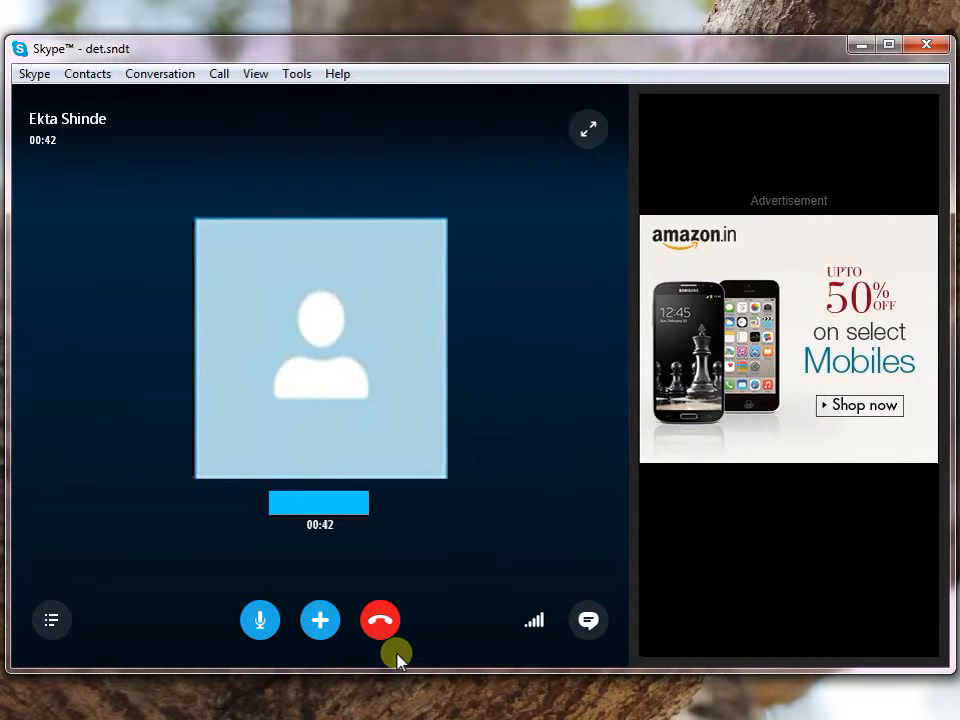
{"action": "mouse_move", "coordinate": [380, 624]}
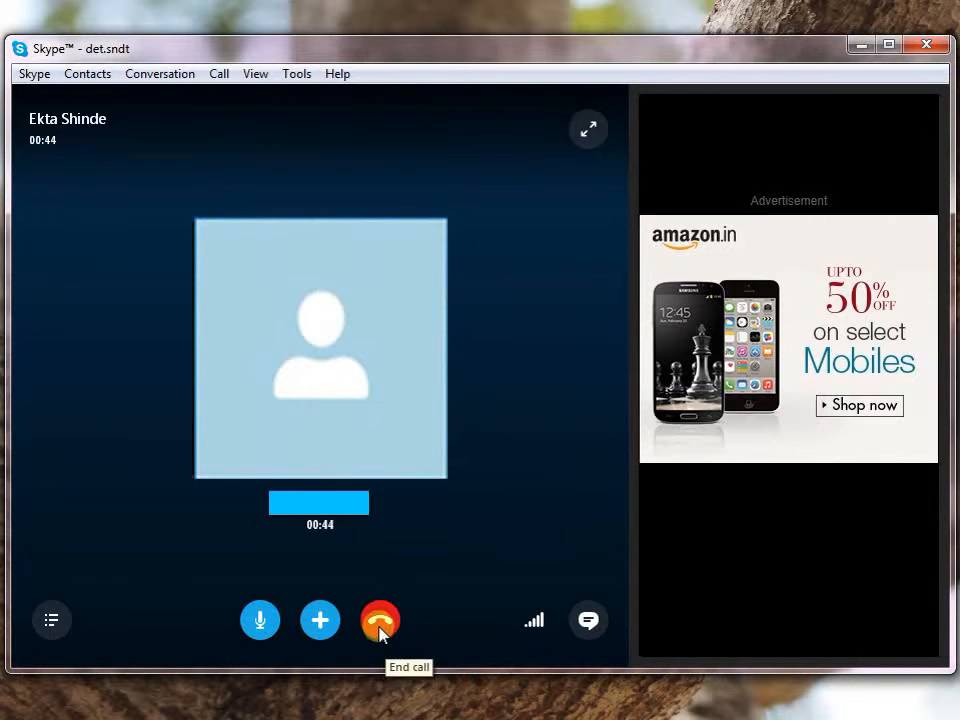
Hang up the call with the red End call button.
{"action": "left_click", "coordinate": [380, 620]}
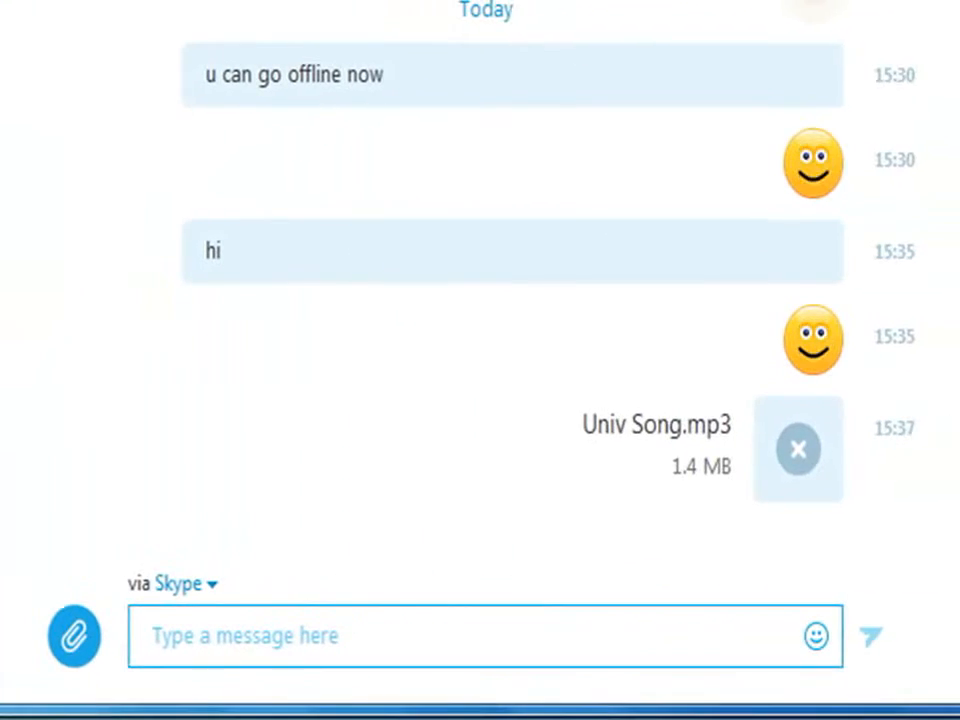
Send a ticked contact via Send contacts, then bring up the sidebar contact's actions menu.
{"action": "left_click", "coordinate": [76, 656]}
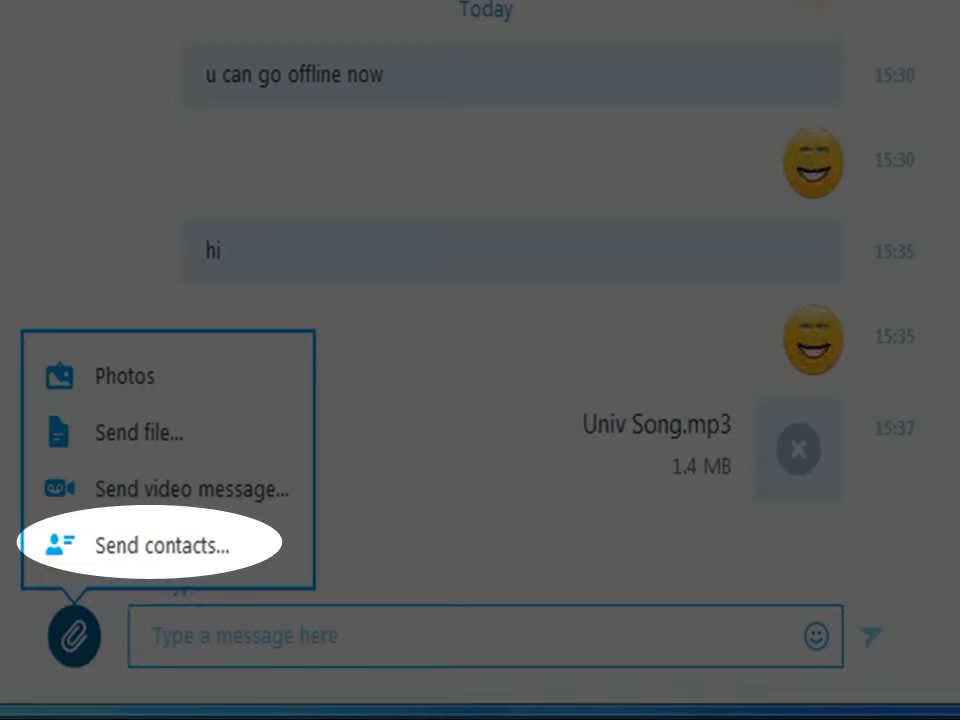
{"action": "mouse_move", "coordinate": [180, 556]}
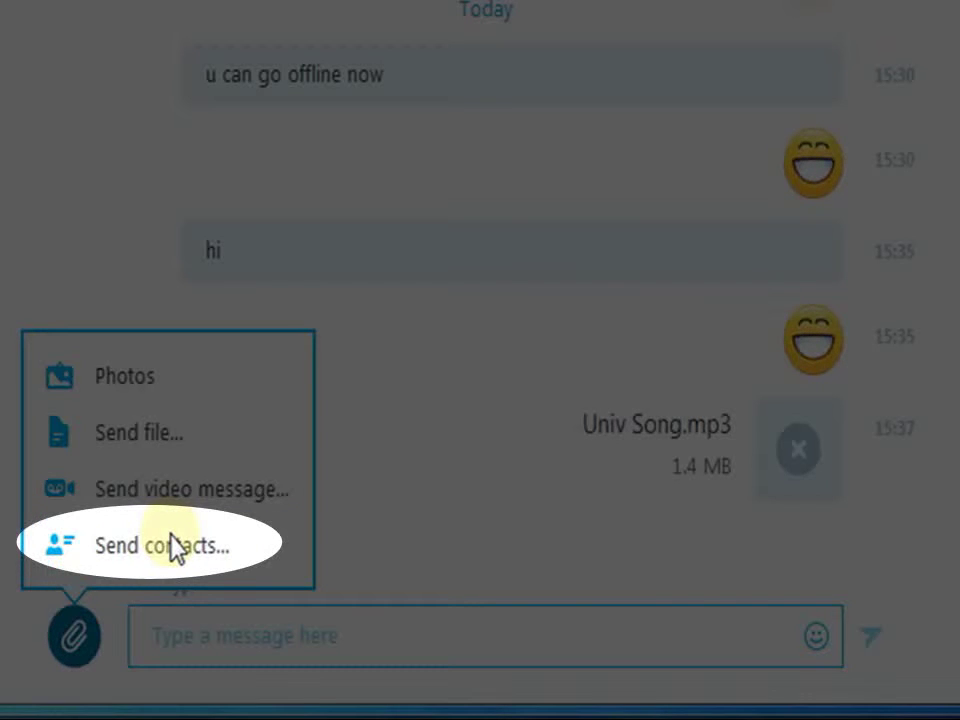
{"action": "left_click", "coordinate": [160, 544]}
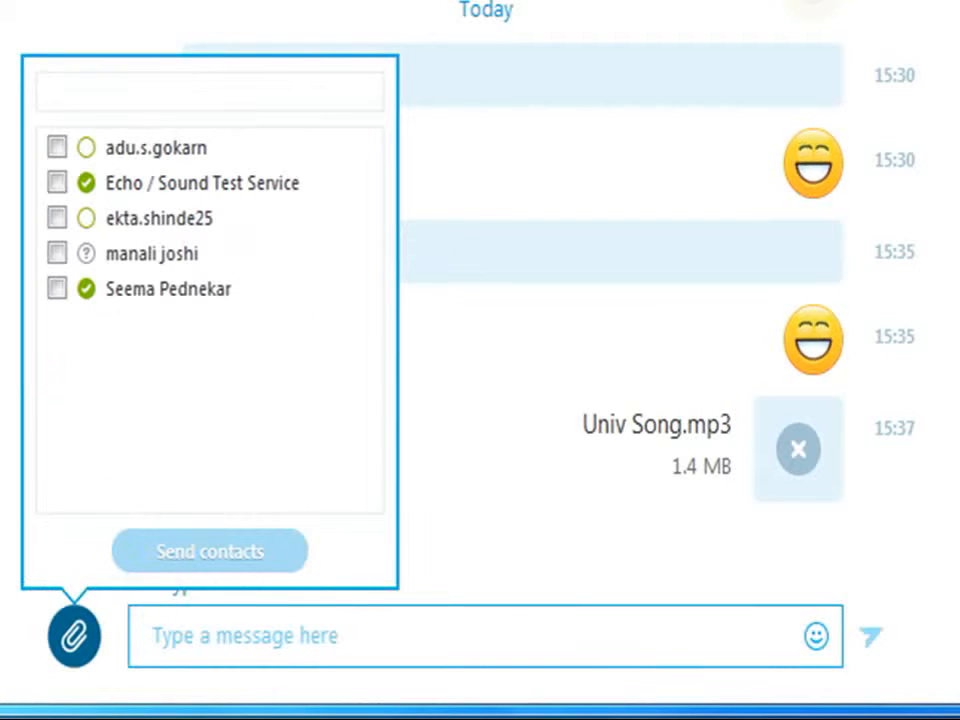
{"action": "mouse_move", "coordinate": [162, 318]}
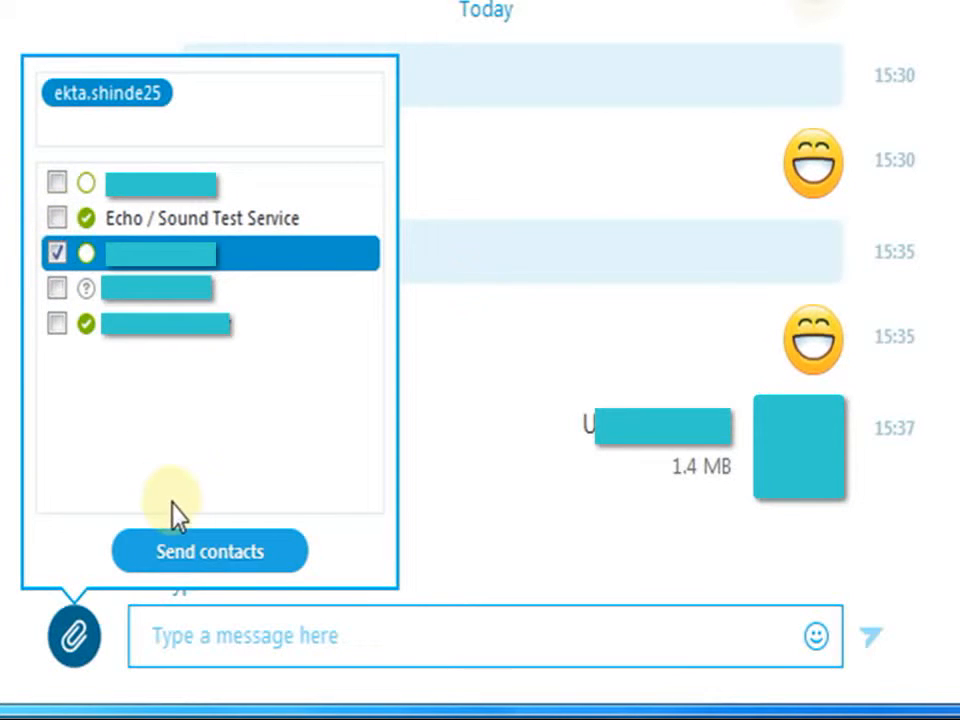
{"action": "mouse_move", "coordinate": [196, 554]}
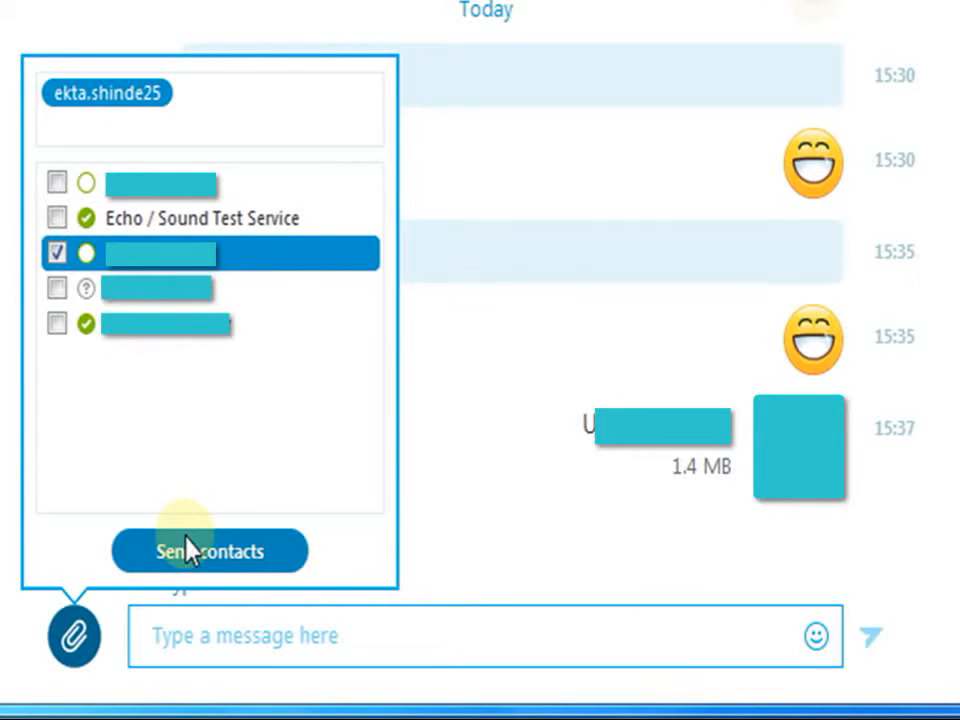
{"action": "left_click", "coordinate": [208, 552]}
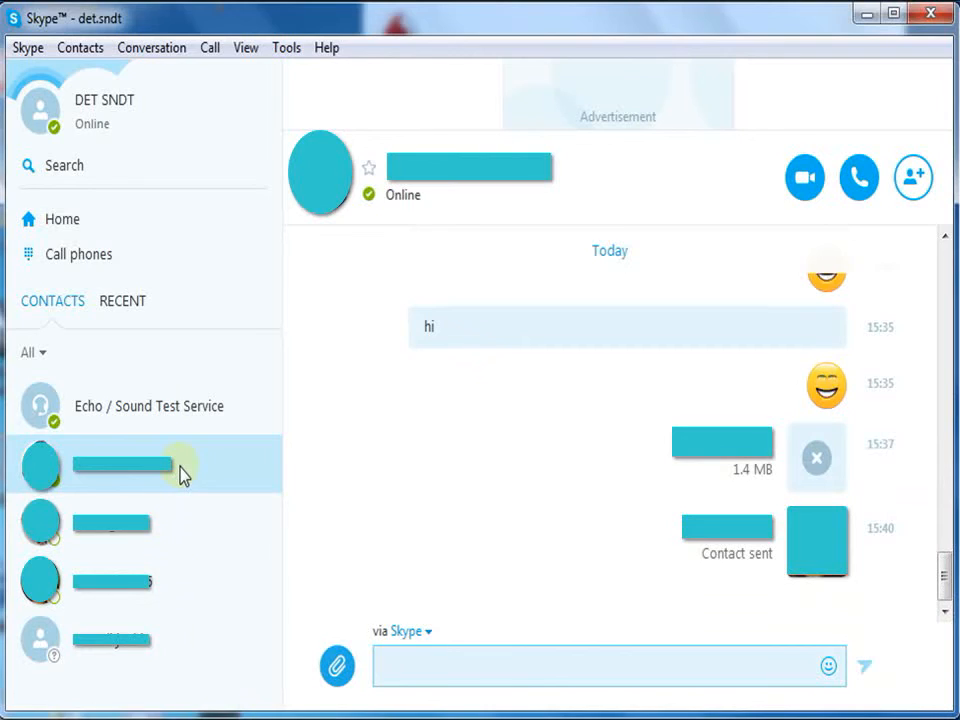
{"action": "right_click", "coordinate": [180, 472]}
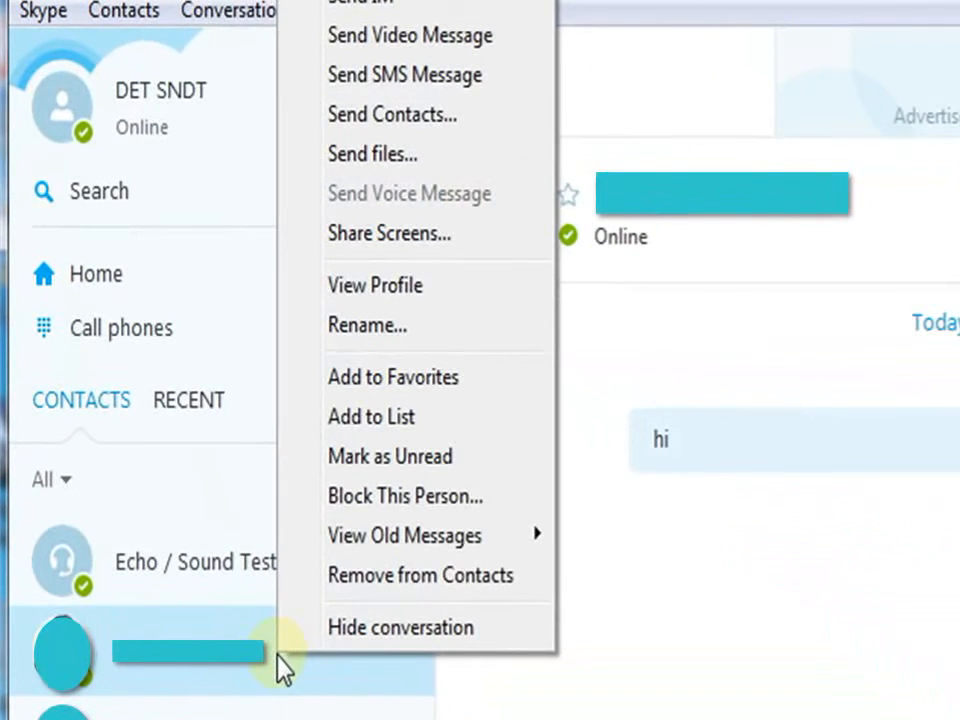